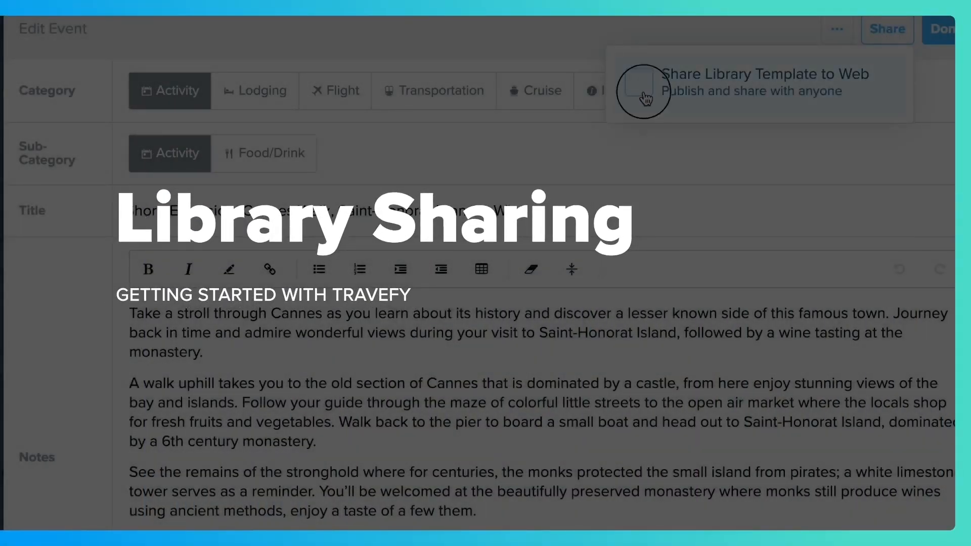
- Show the Trips dashboard listing three trips including the Smith Family Vacation demo
left_click(639, 81)
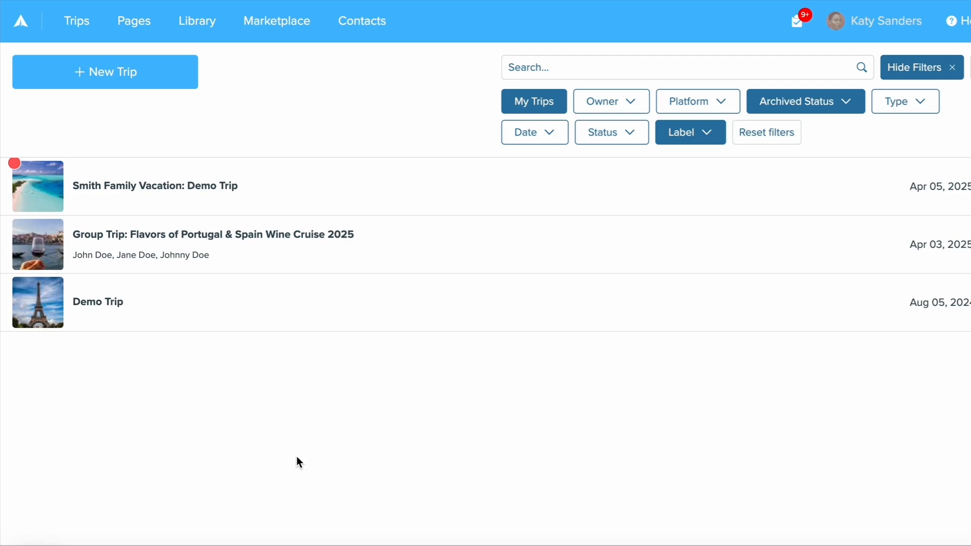
mouse_move(210, 28)
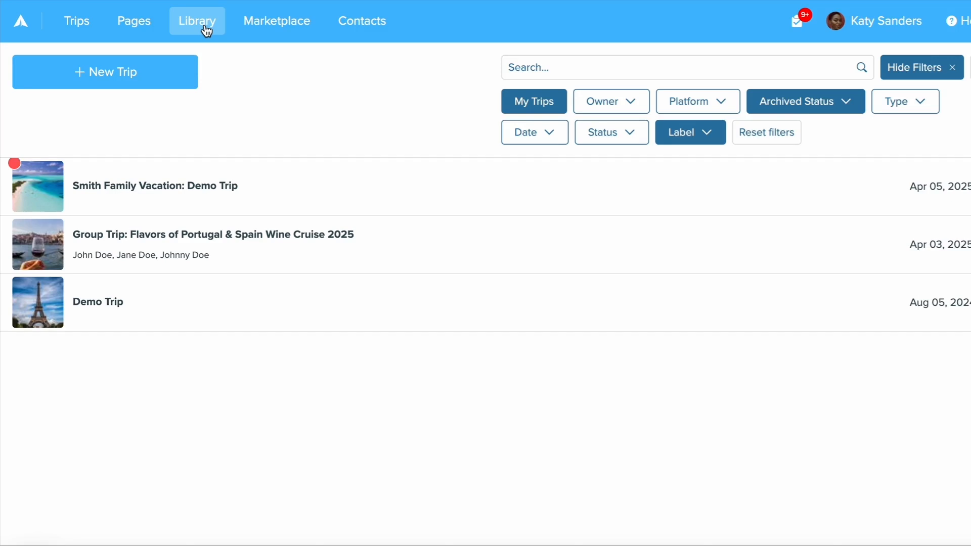
- Switch to the Library of saved items, including the Cannes Walk shore excursion
left_click(197, 21)
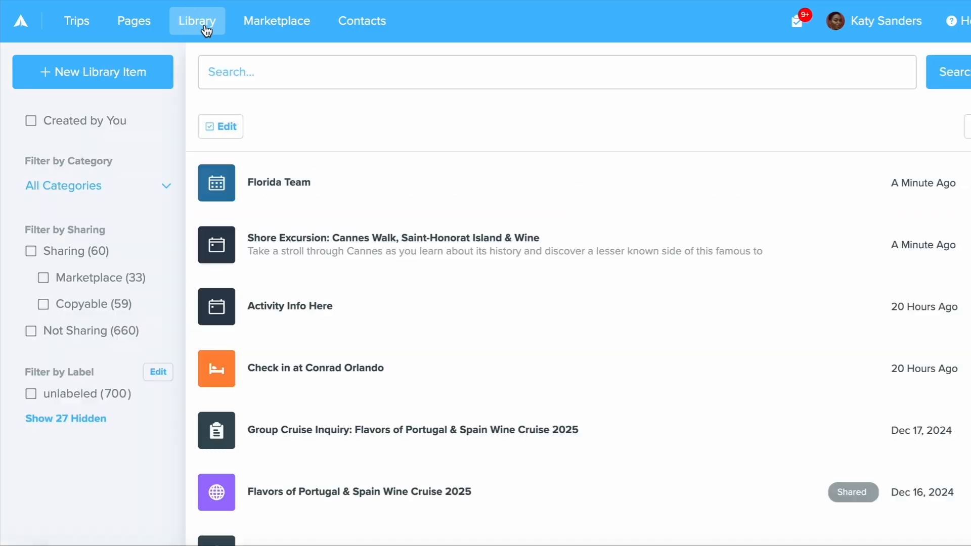
mouse_move(344, 112)
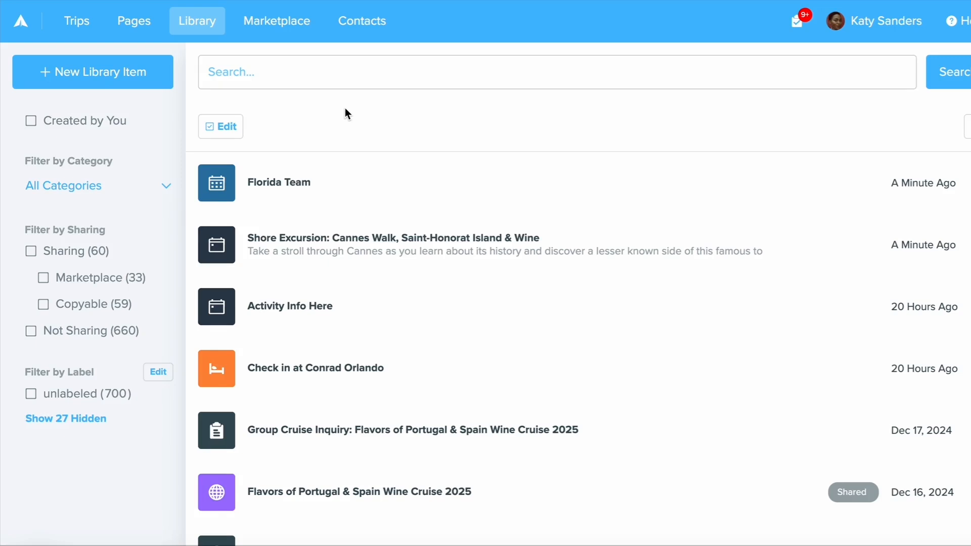
mouse_move(381, 242)
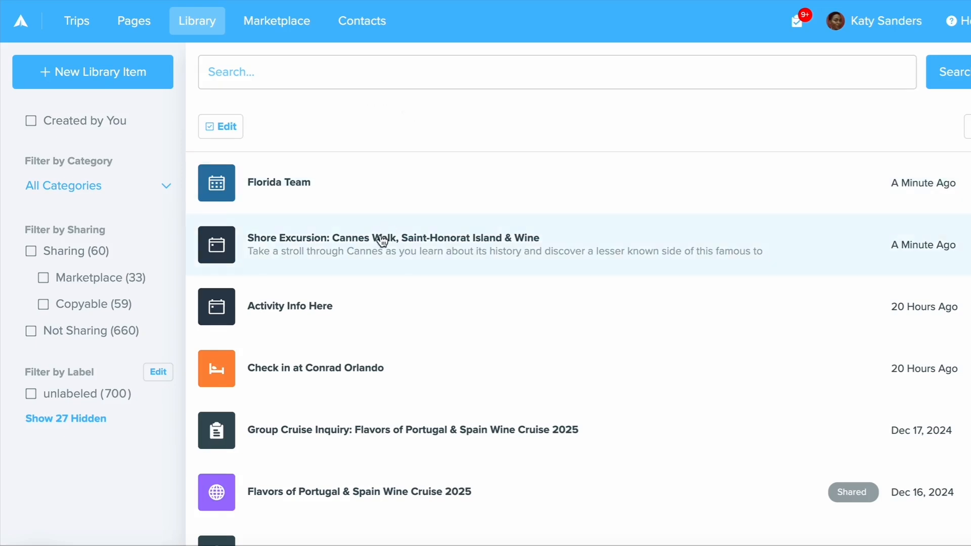
- Publish the Cannes Walk shore excursion to the web and view its public page
left_click(392, 244)
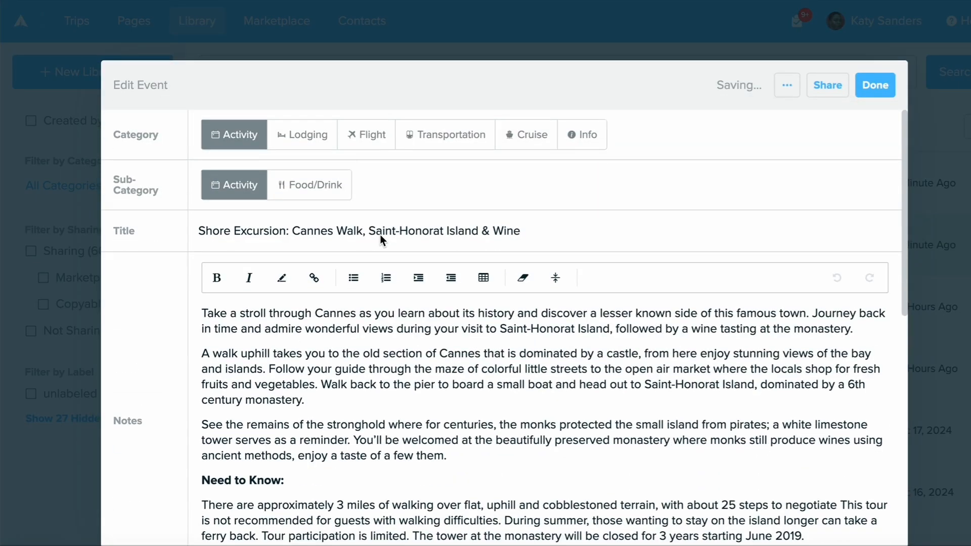
mouse_move(602, 215)
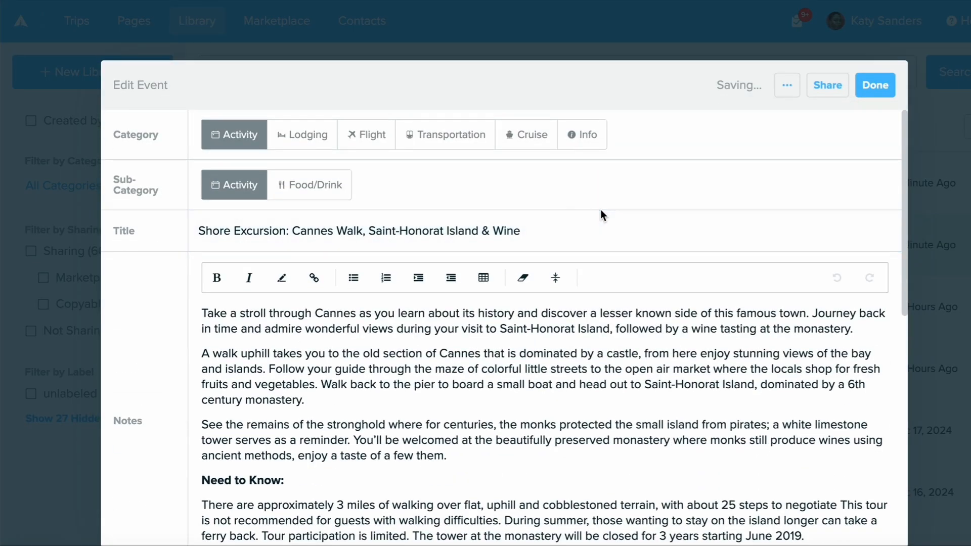
left_click(828, 85)
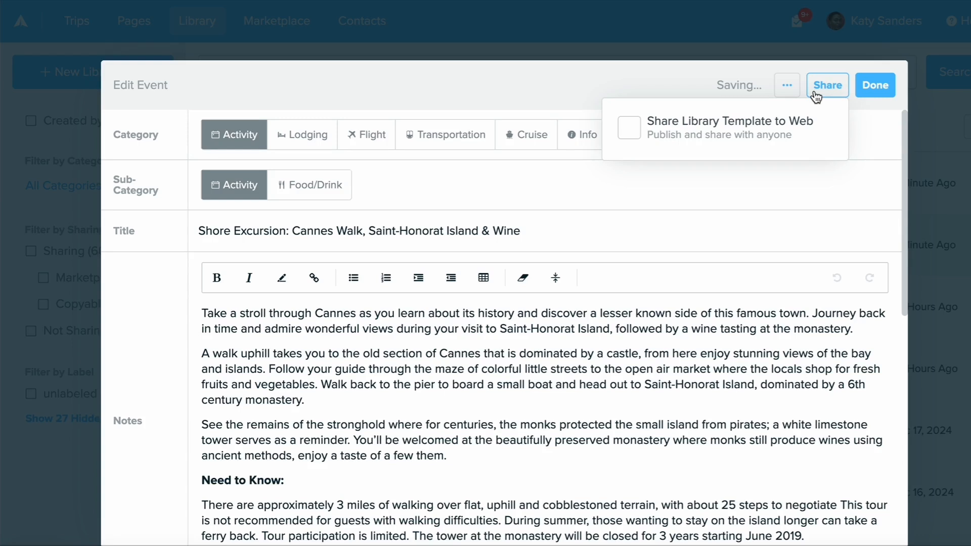
mouse_move(753, 126)
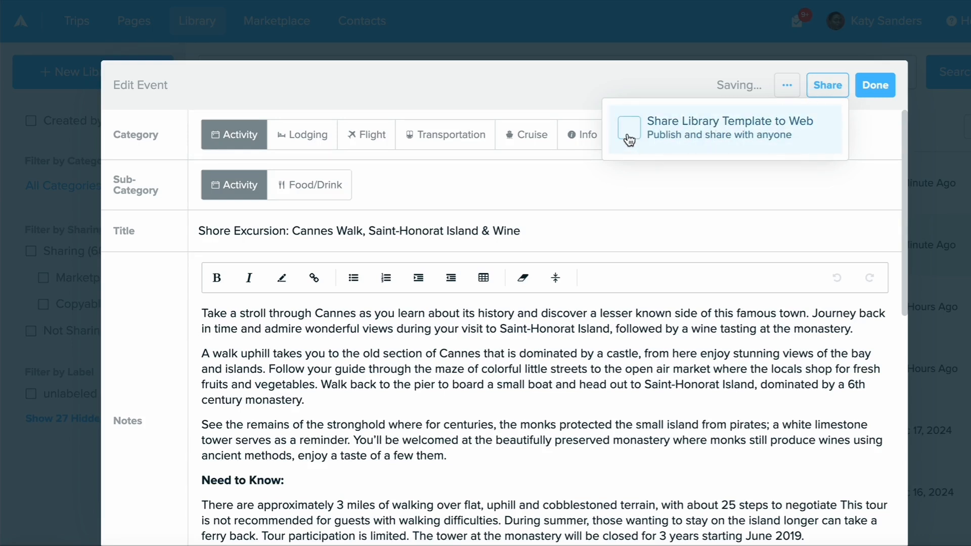
left_click(628, 129)
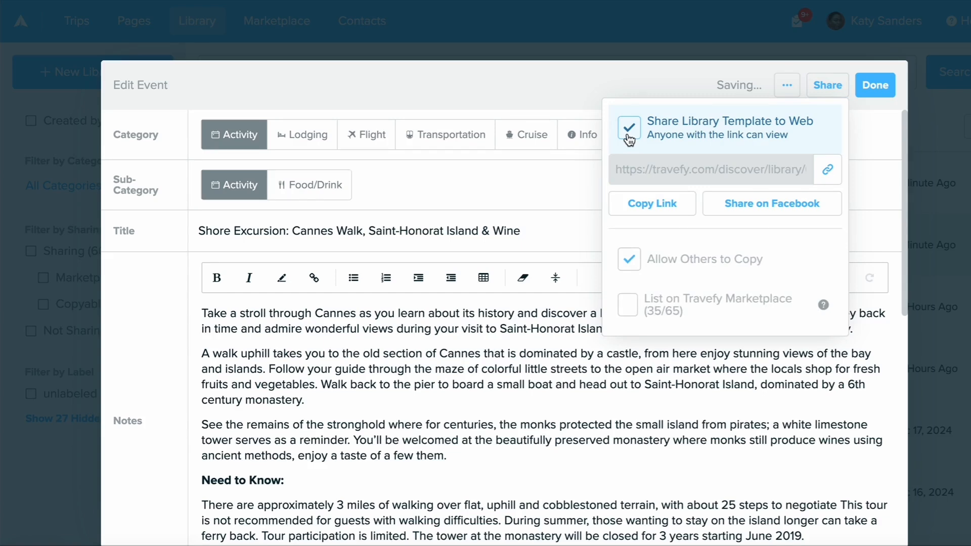
left_click(651, 203)
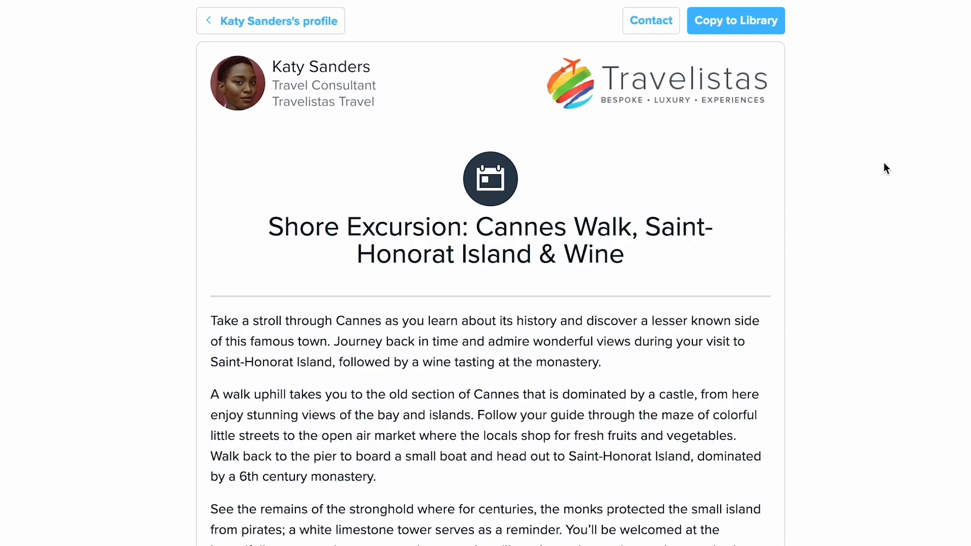
mouse_move(867, 148)
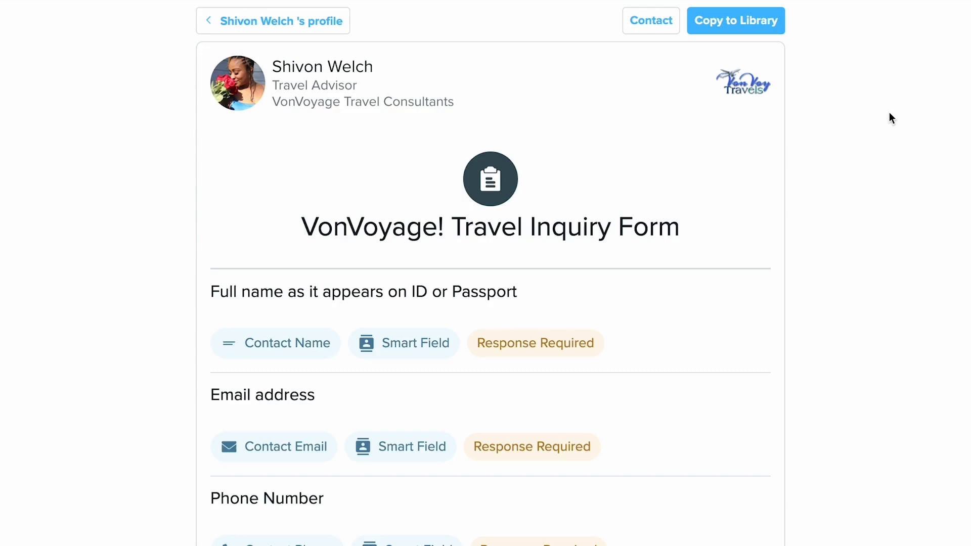
mouse_move(771, 21)
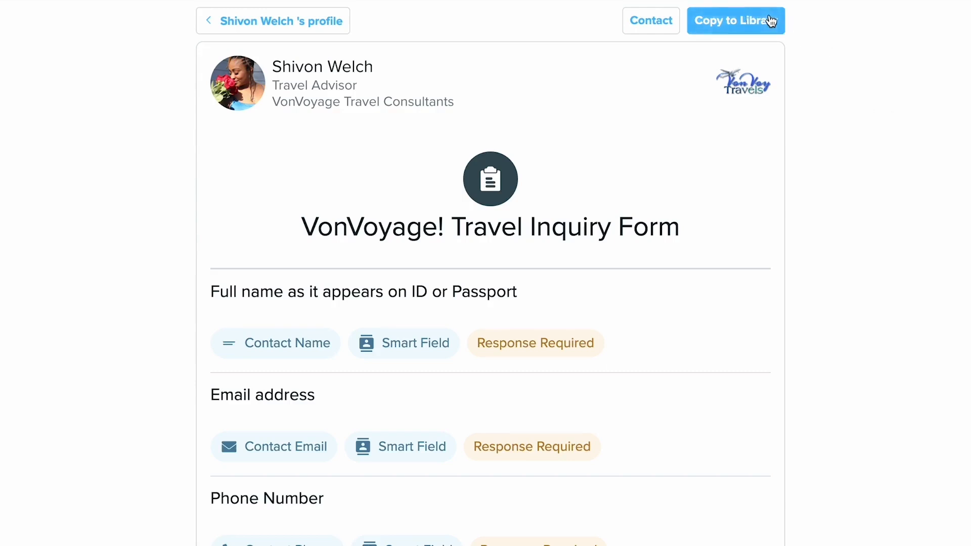
- Copy the VonVoyage! Travel Inquiry Form into the Library and view it for editing
left_click(735, 20)
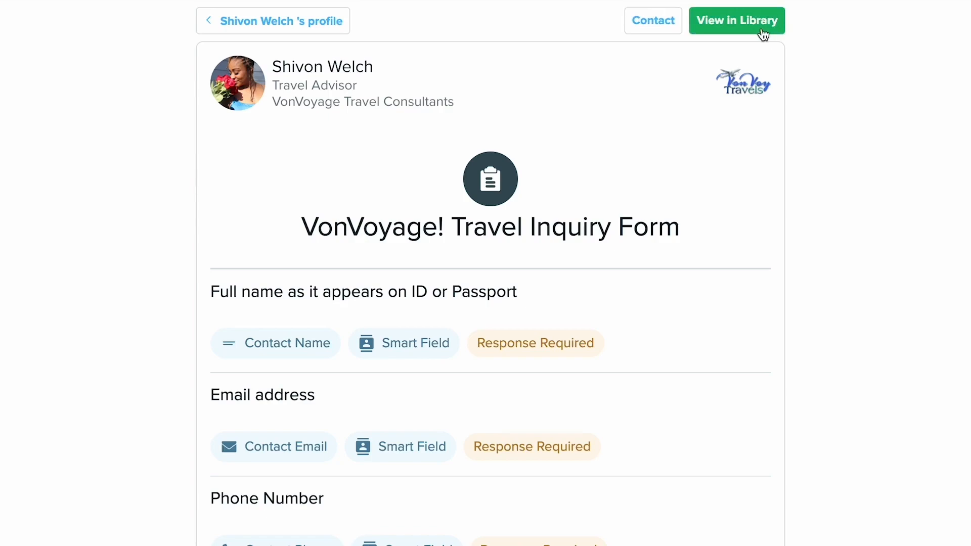
left_click(737, 21)
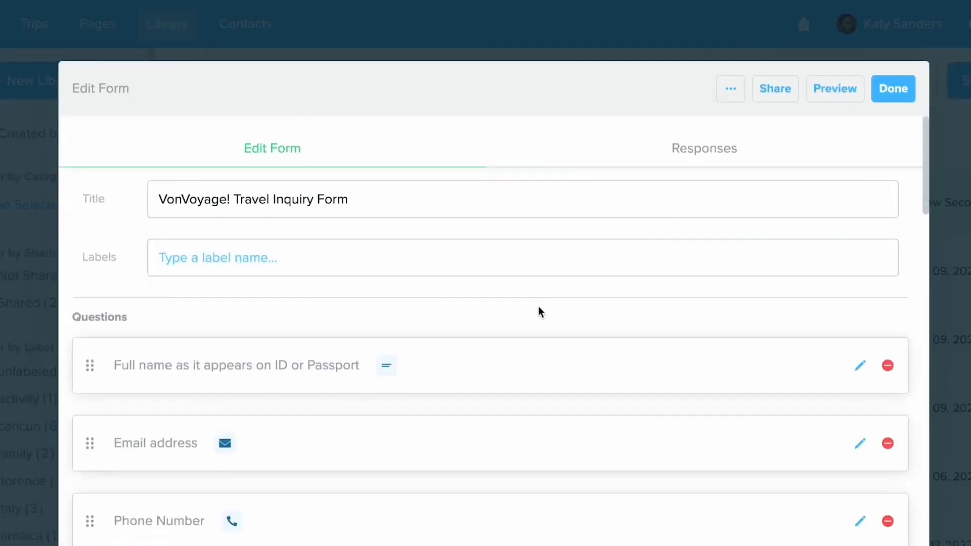
- Review the form's questions and finish with Done, returning to the Library list
scroll("down", 3)
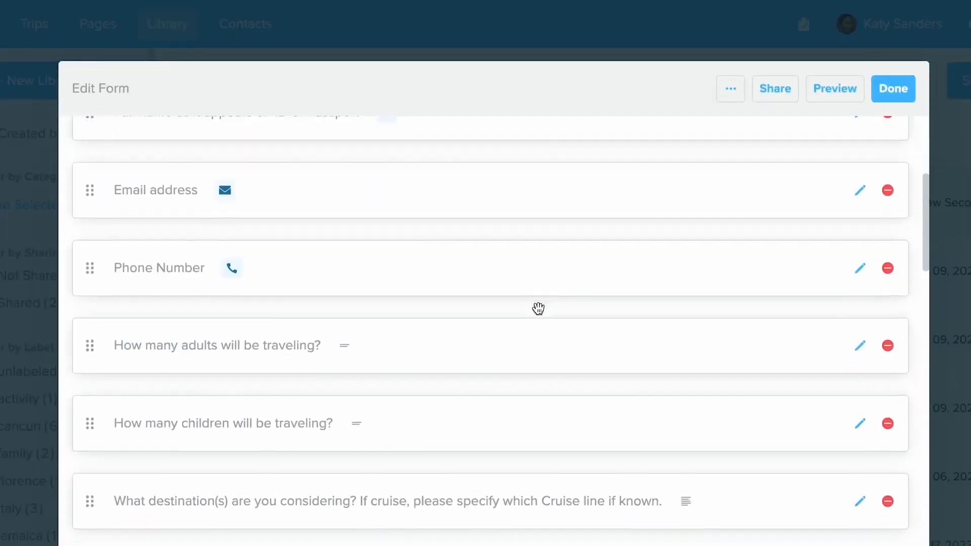
scroll("down", 3)
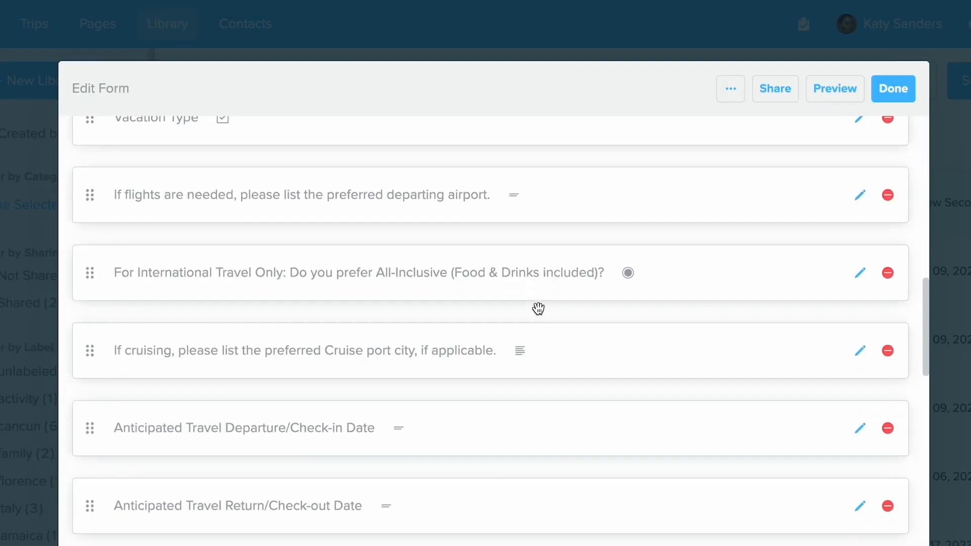
scroll("up", 3)
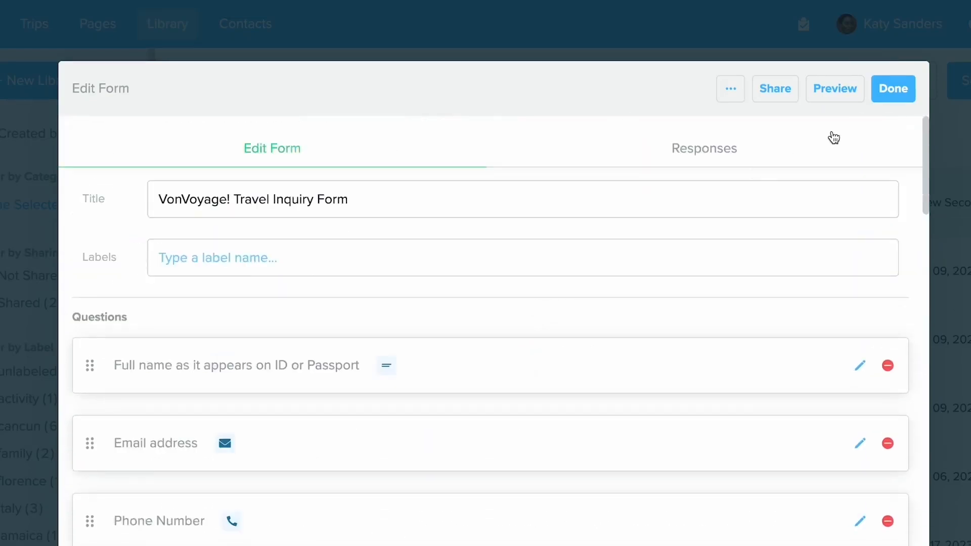
left_click(893, 89)
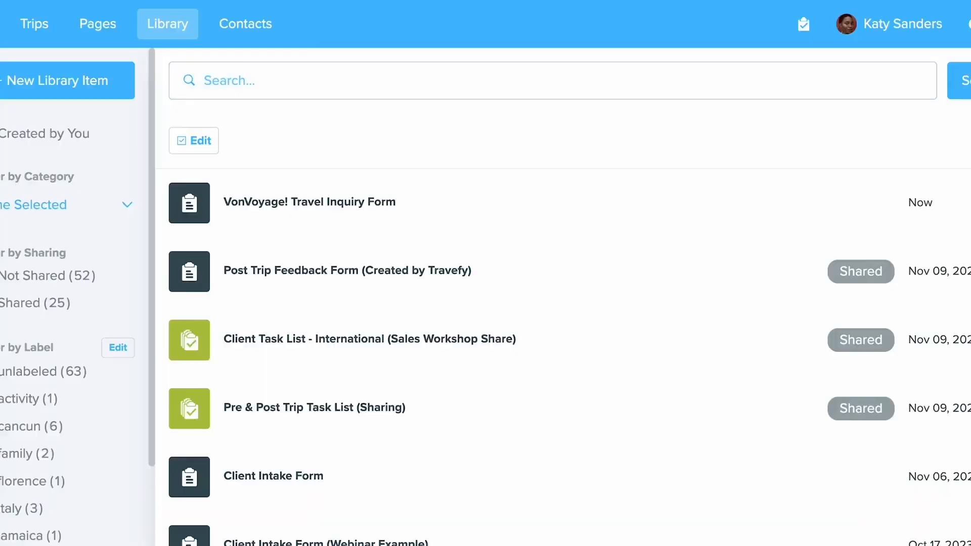